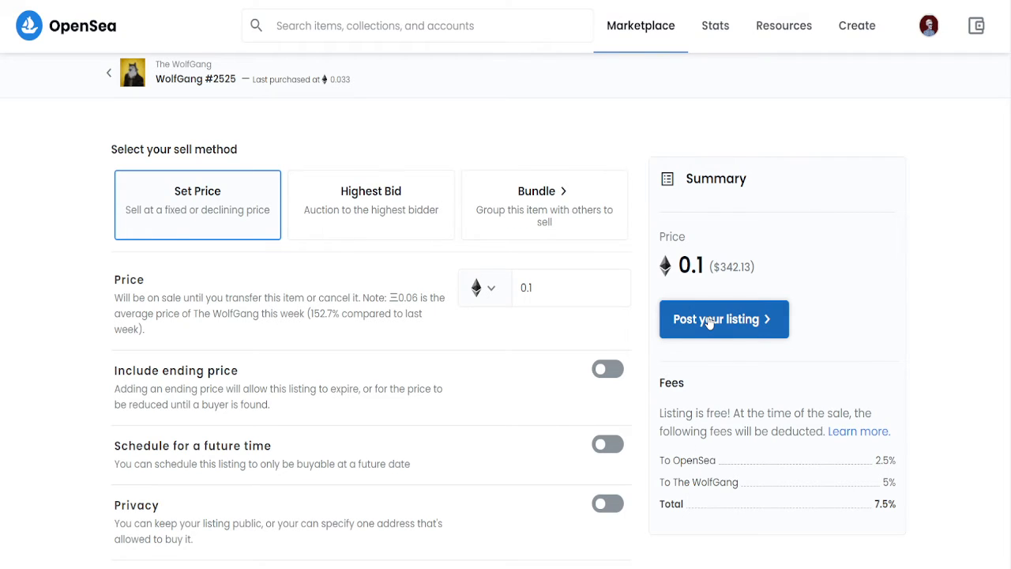
Post the WolfGang #2525 listing at a fixed price of 0.1 ETH
click(723, 319)
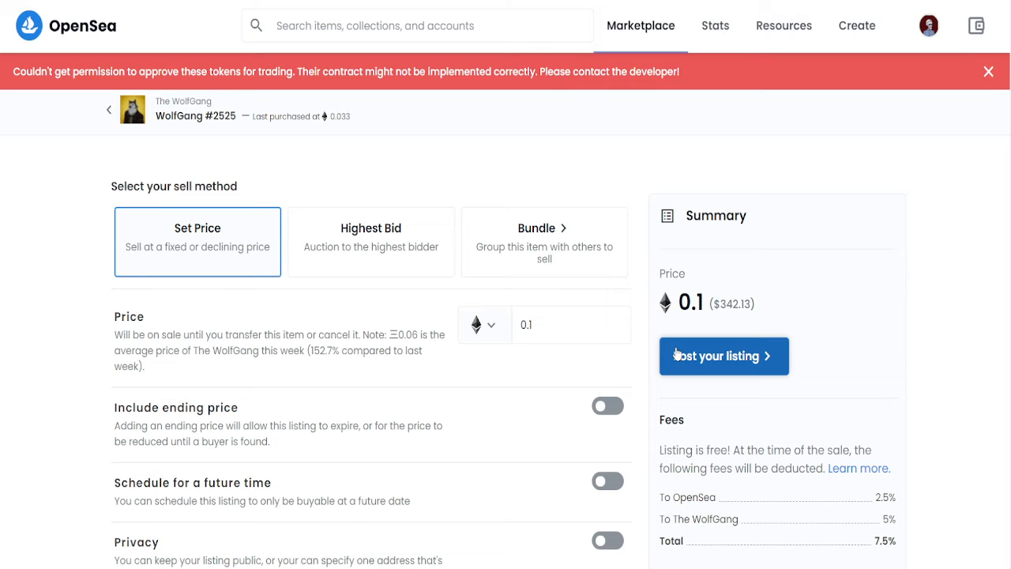
mouse_move(730, 150)
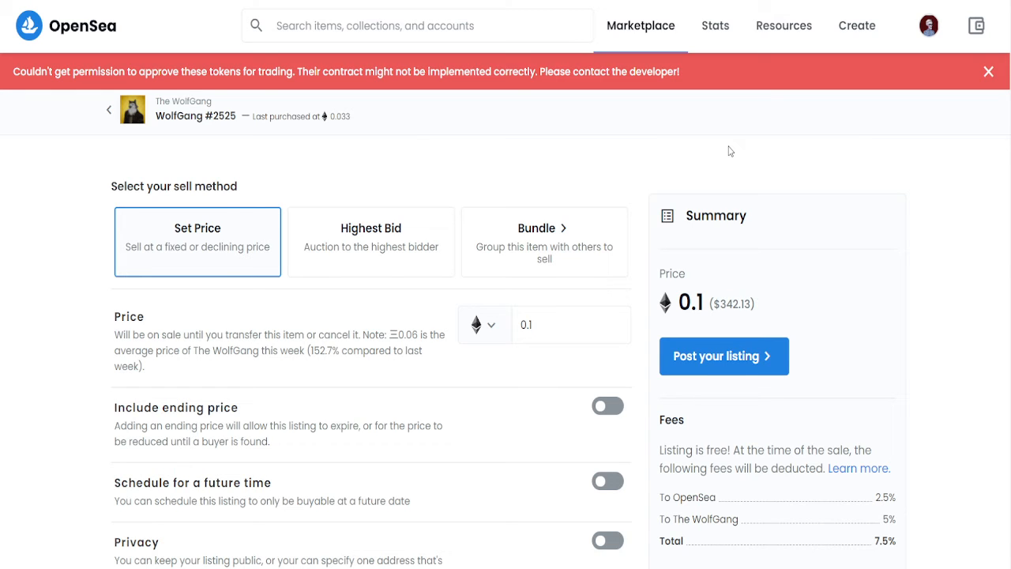
mouse_move(746, 339)
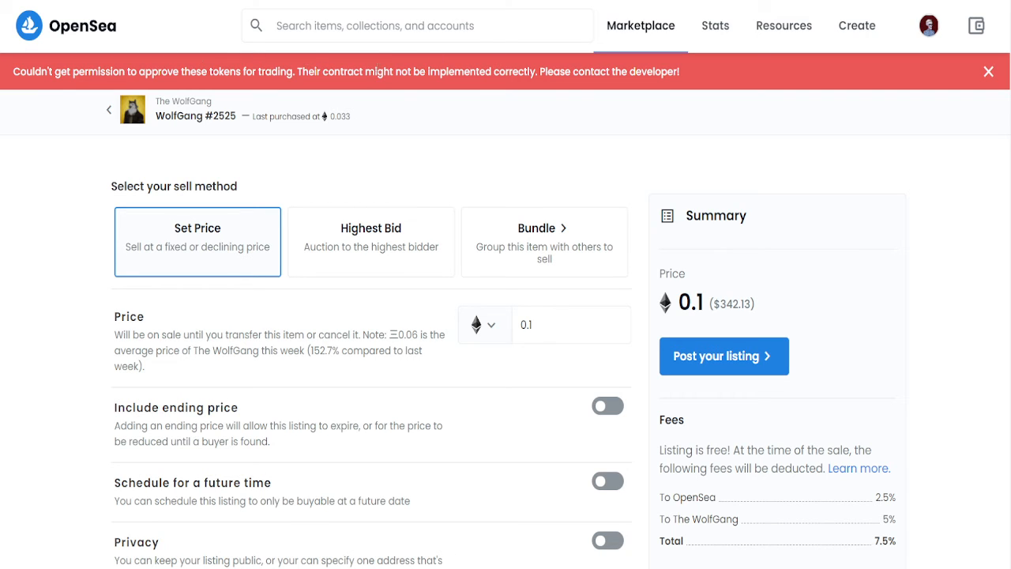
mouse_move(904, 140)
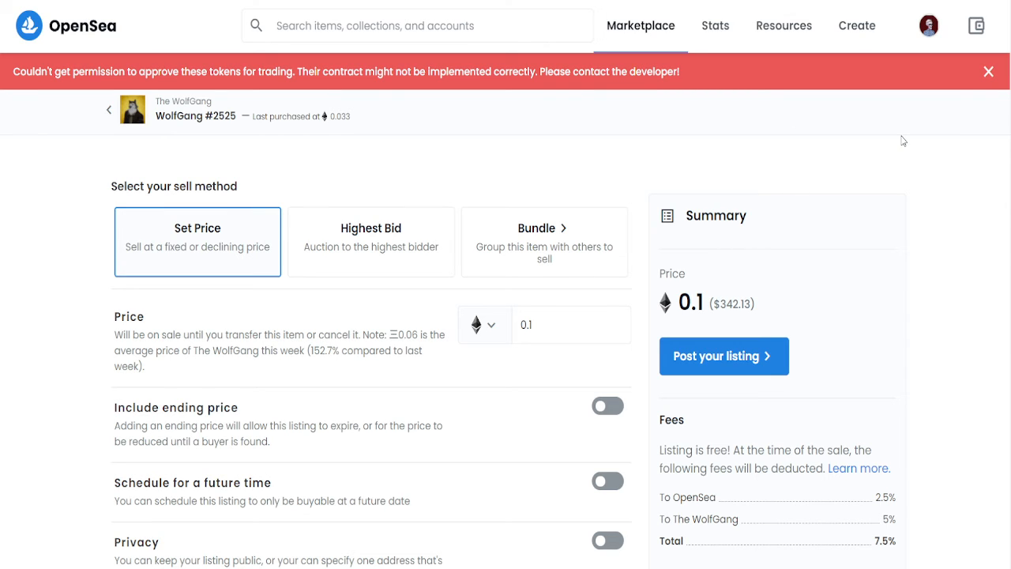